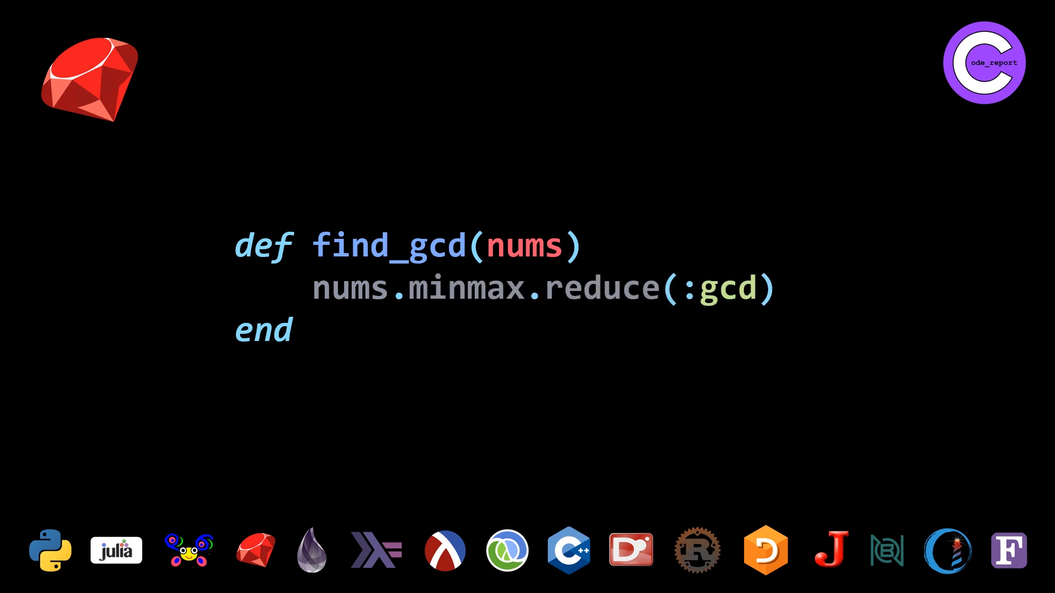
# Advance the slideshow to the Fortran community's thank-you tweet slide.
pyautogui.click(1008, 551)
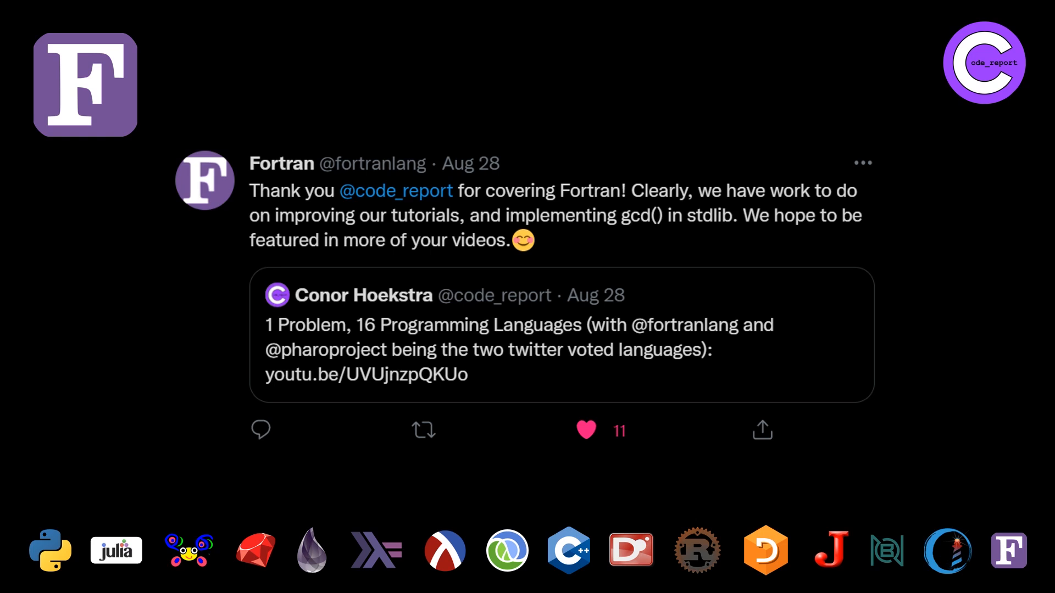
pyautogui.scroll(-3)
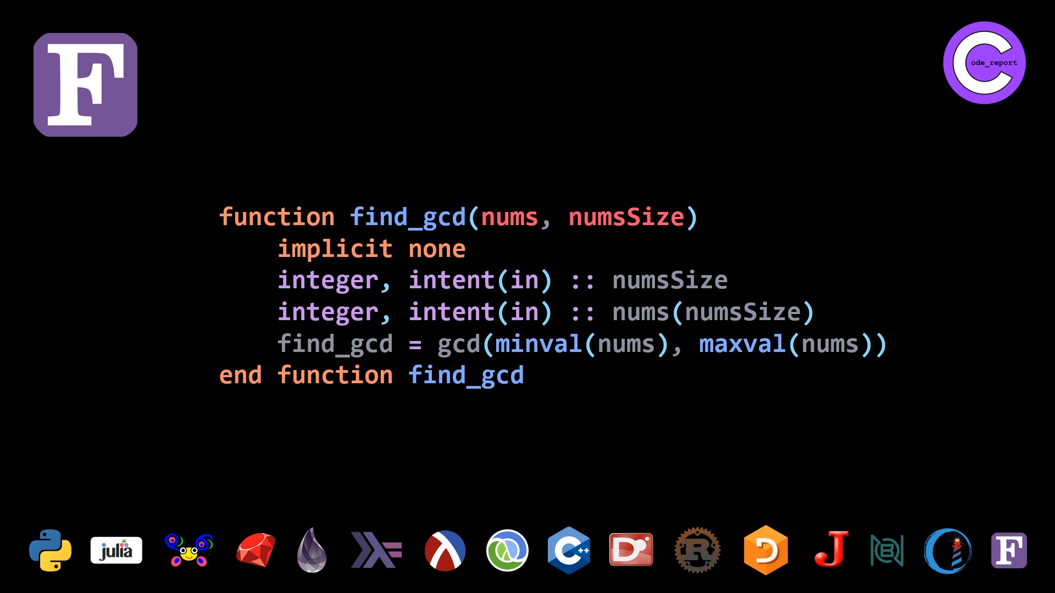
pyautogui.moveTo(678, 315)
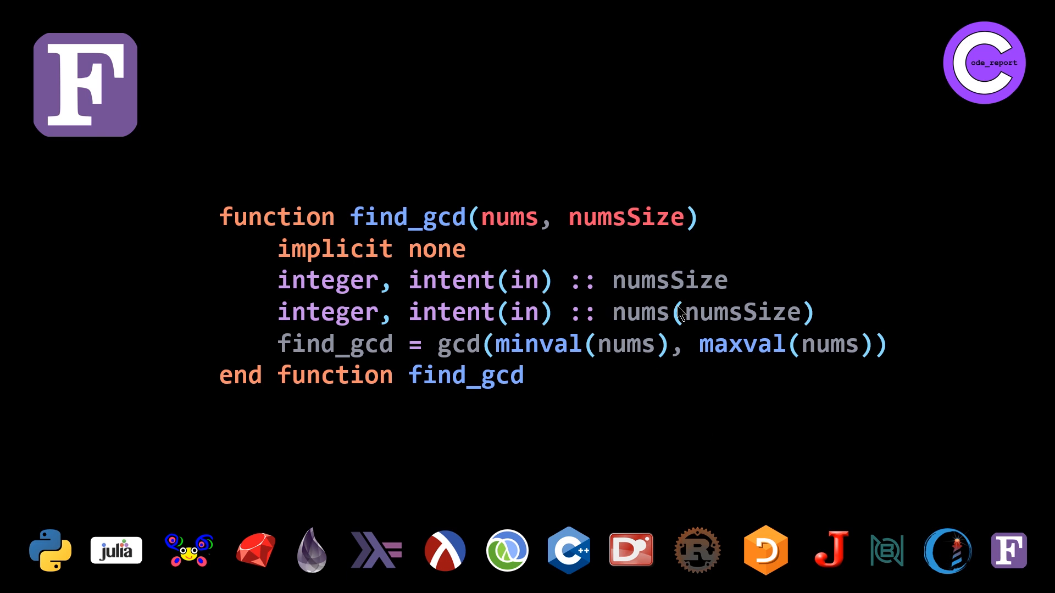
pyautogui.moveTo(1004, 470)
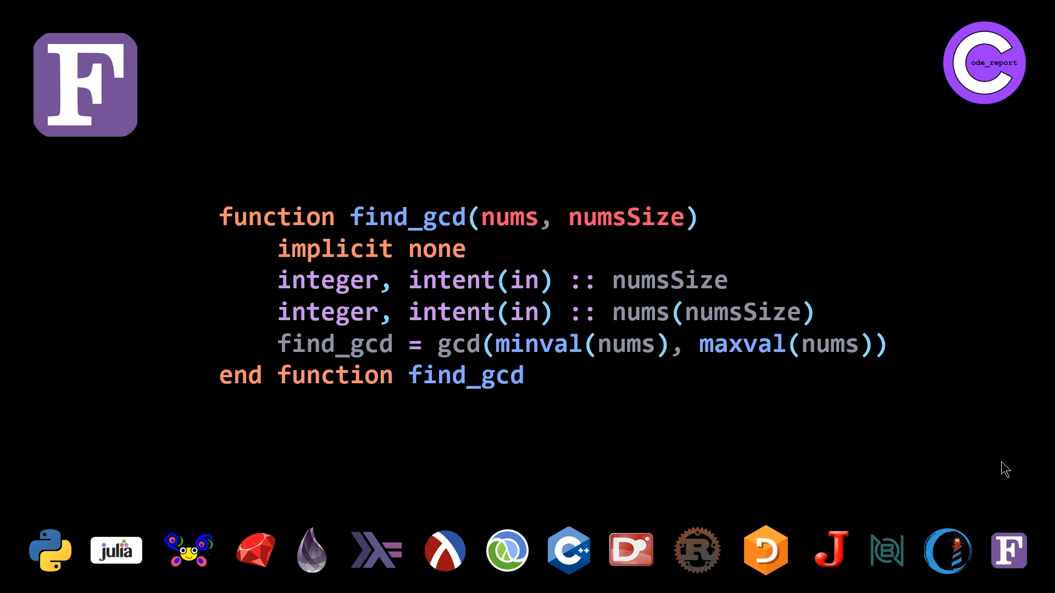